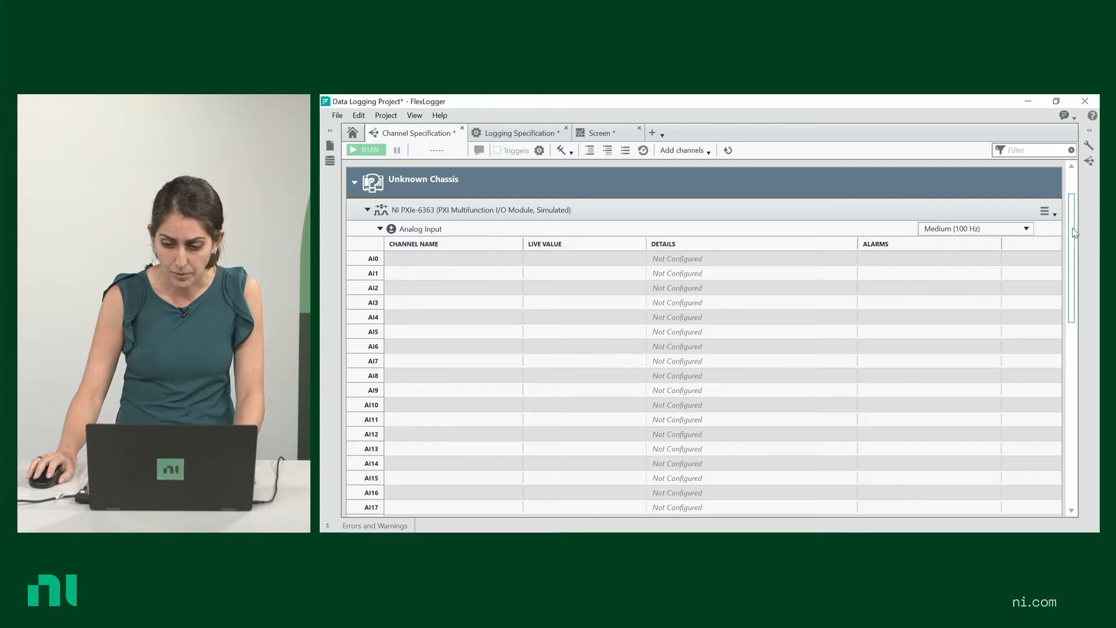
# Scroll the channel list down to the PXIe-6363 AI0 channel
pyautogui.scroll(-3)
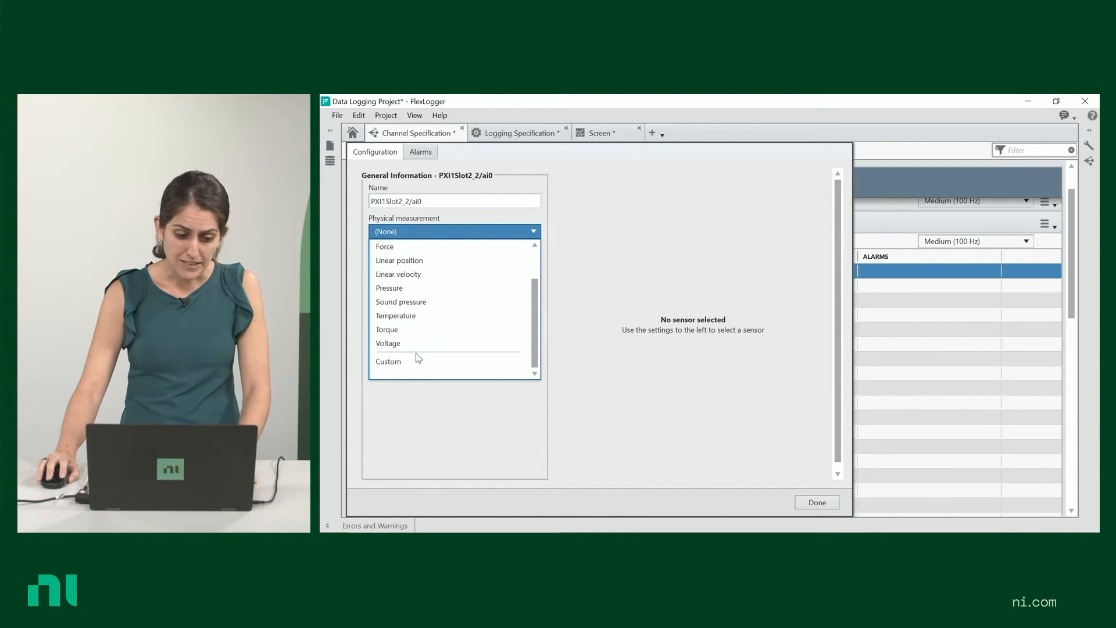
# Set AI0's physical measurement to Voltage, -10 to 10 V, and confirm
pyautogui.click(388, 343)
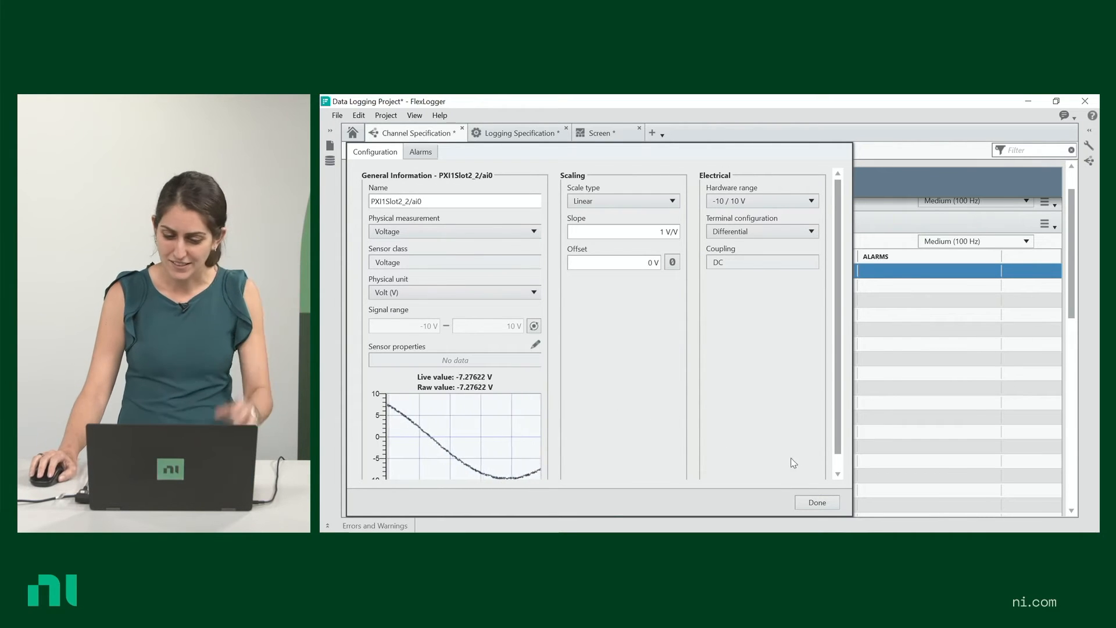
pyautogui.click(816, 502)
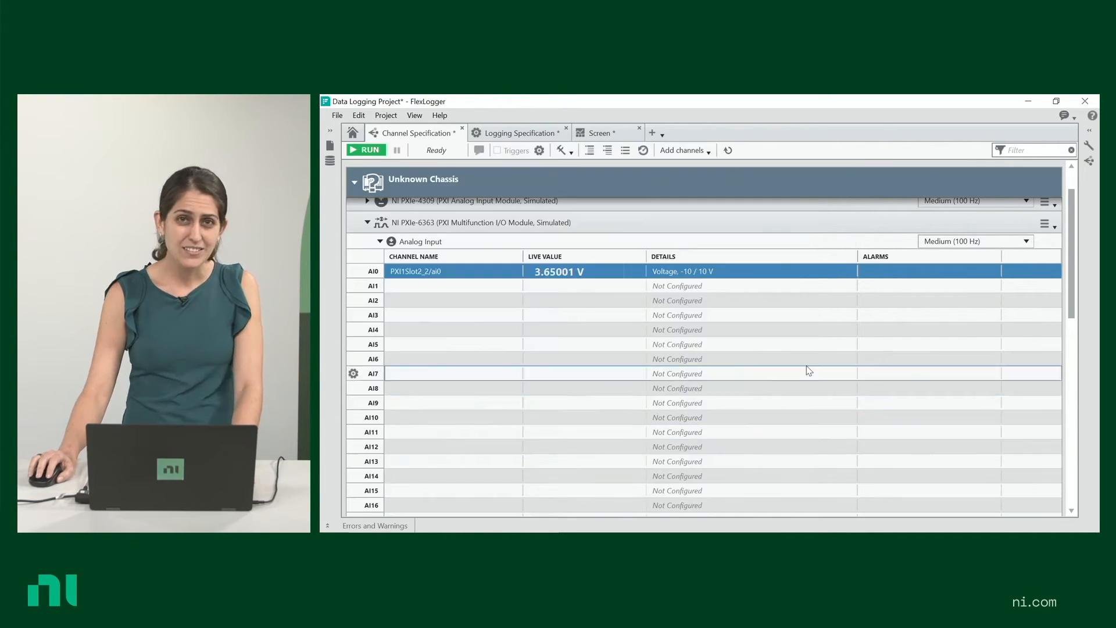
# Set analog output AO0 to a constant output value of 7 V
pyautogui.scroll(-3)
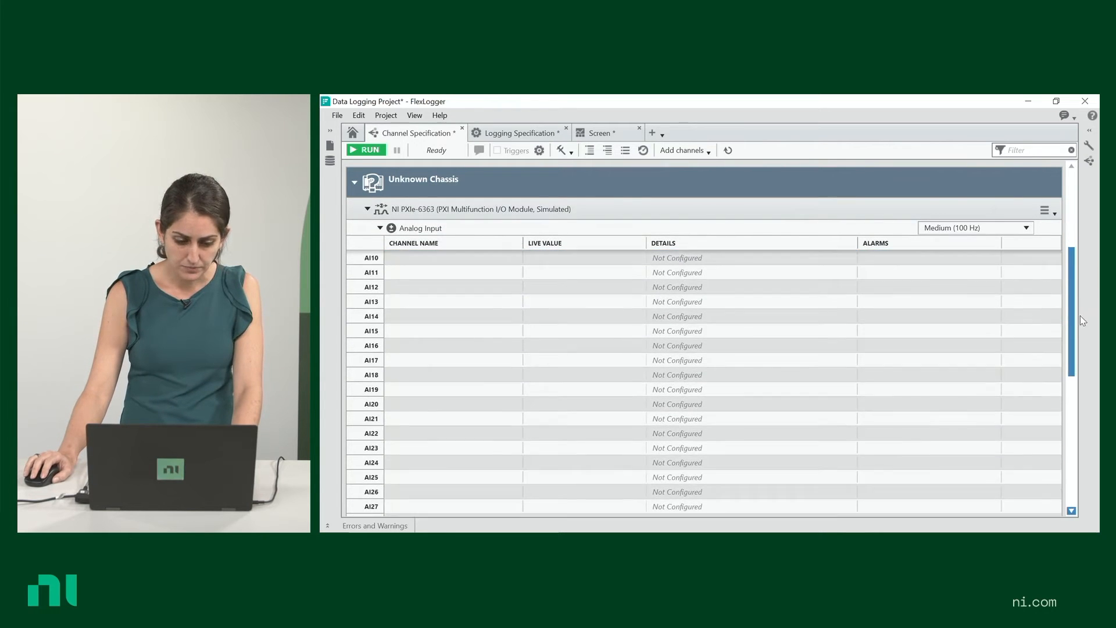
pyautogui.scroll(-3)
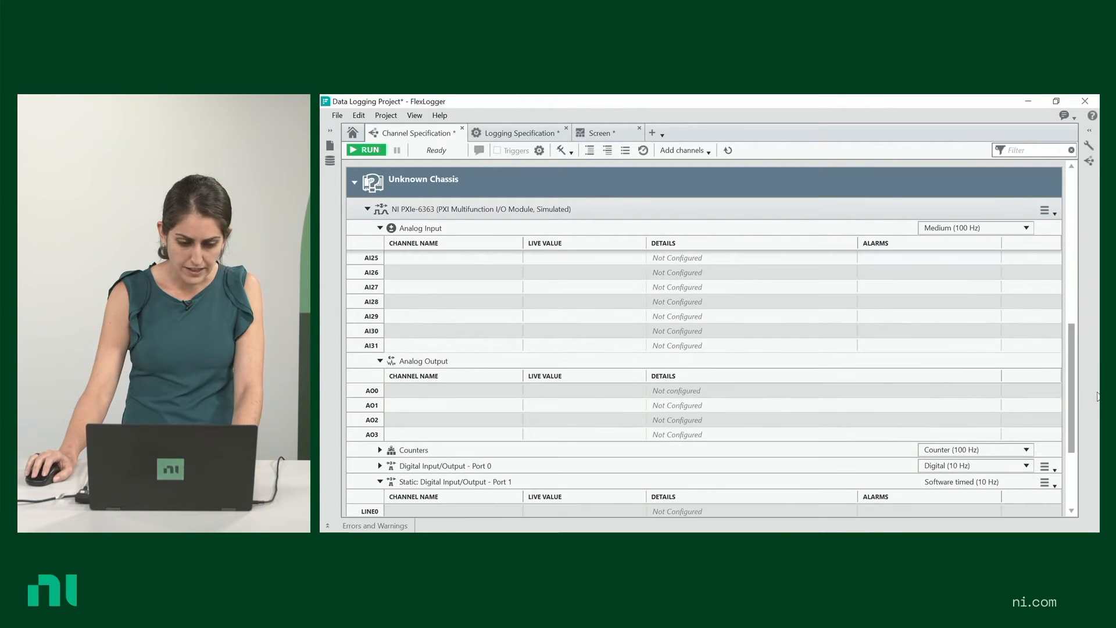
pyautogui.click(433, 390)
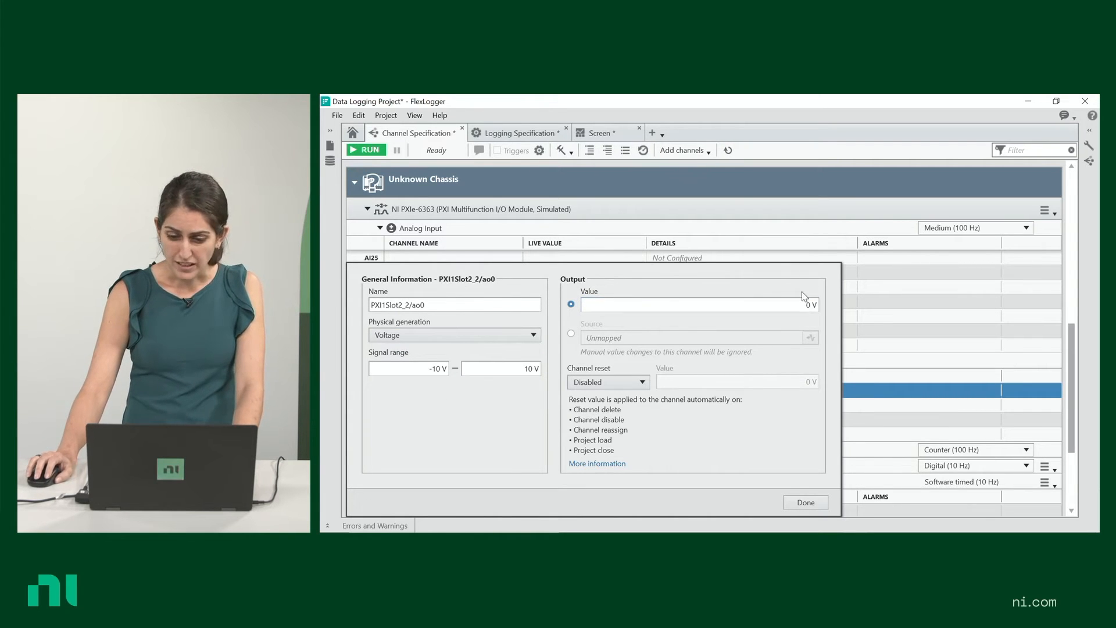
pyautogui.click(699, 305)
pyautogui.write('7')
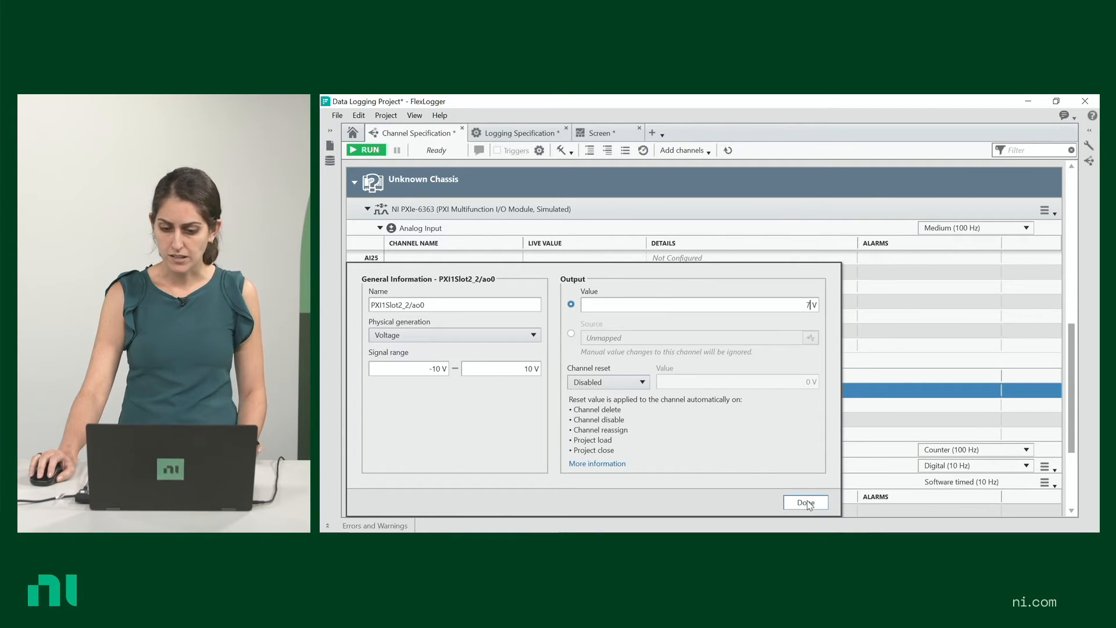
pyautogui.click(805, 502)
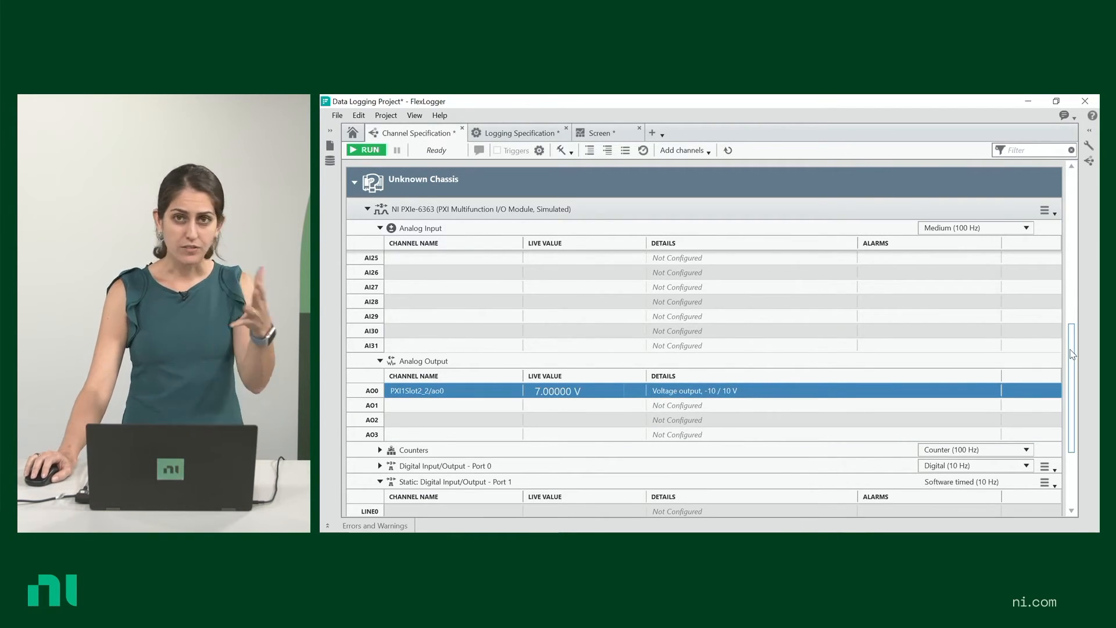
pyautogui.scroll(-3)
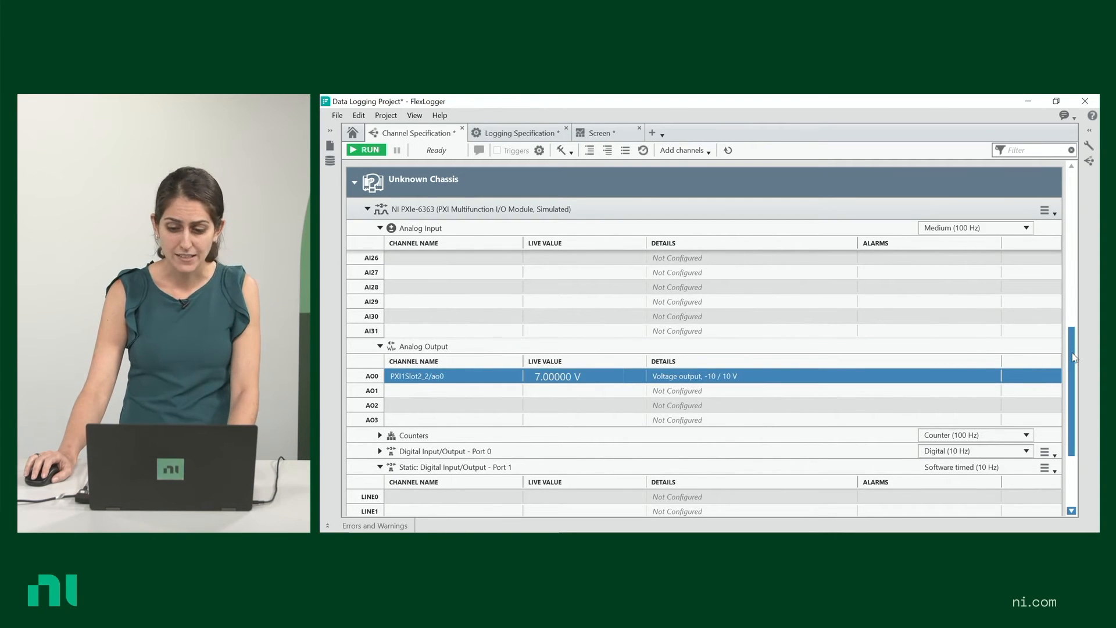
# Set Port 1 line directions so lines 1 and 3 are inputs and only line 2 is output
pyautogui.scroll(-3)
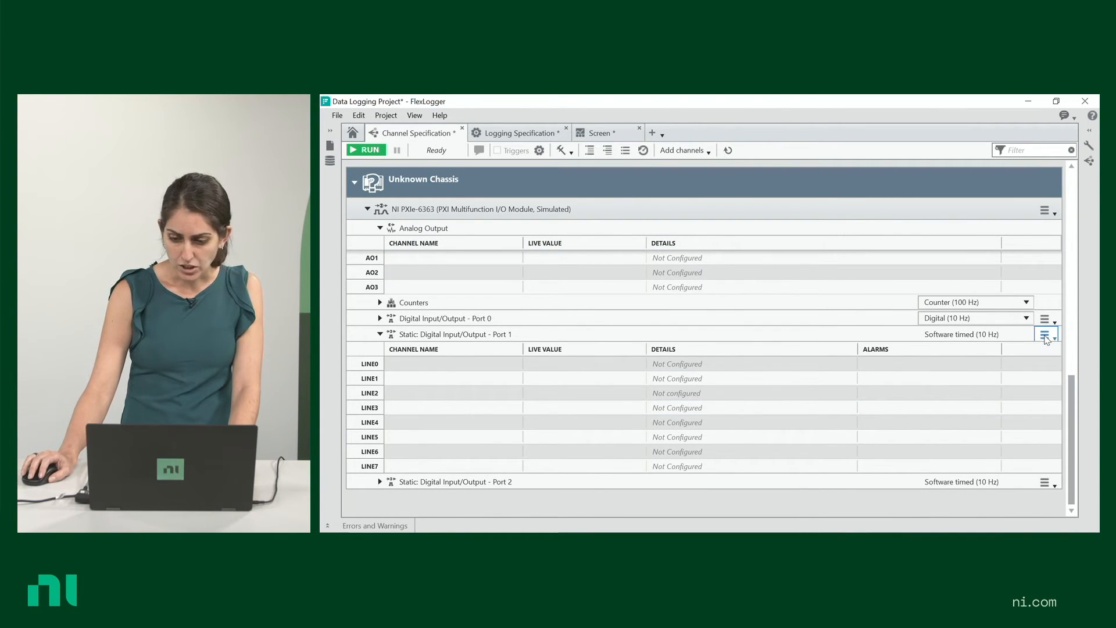
pyautogui.click(1044, 334)
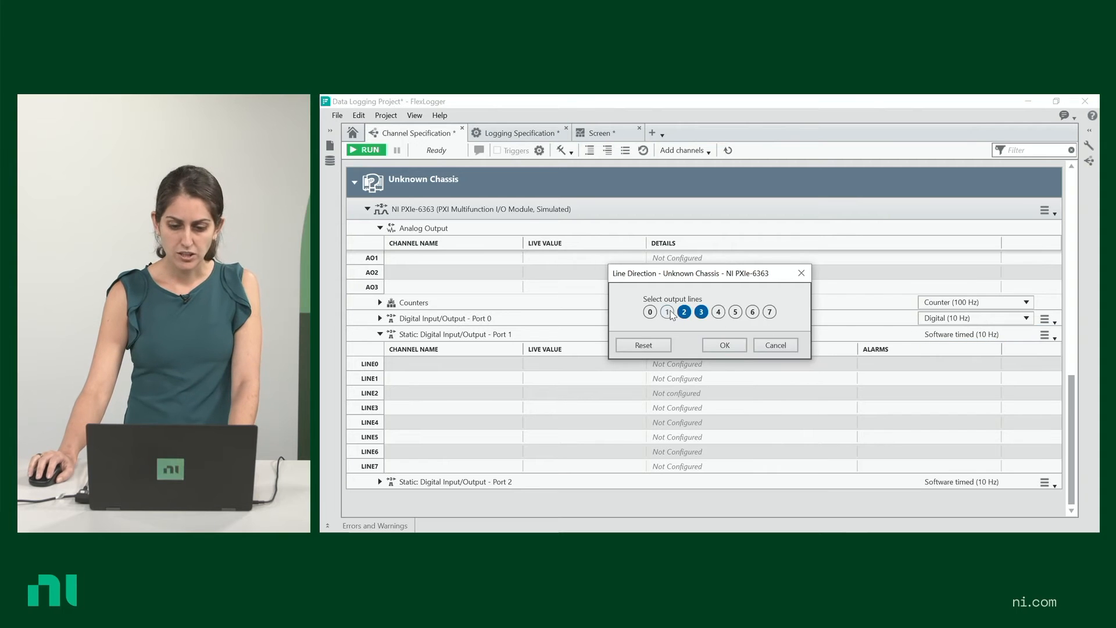
pyautogui.click(666, 311)
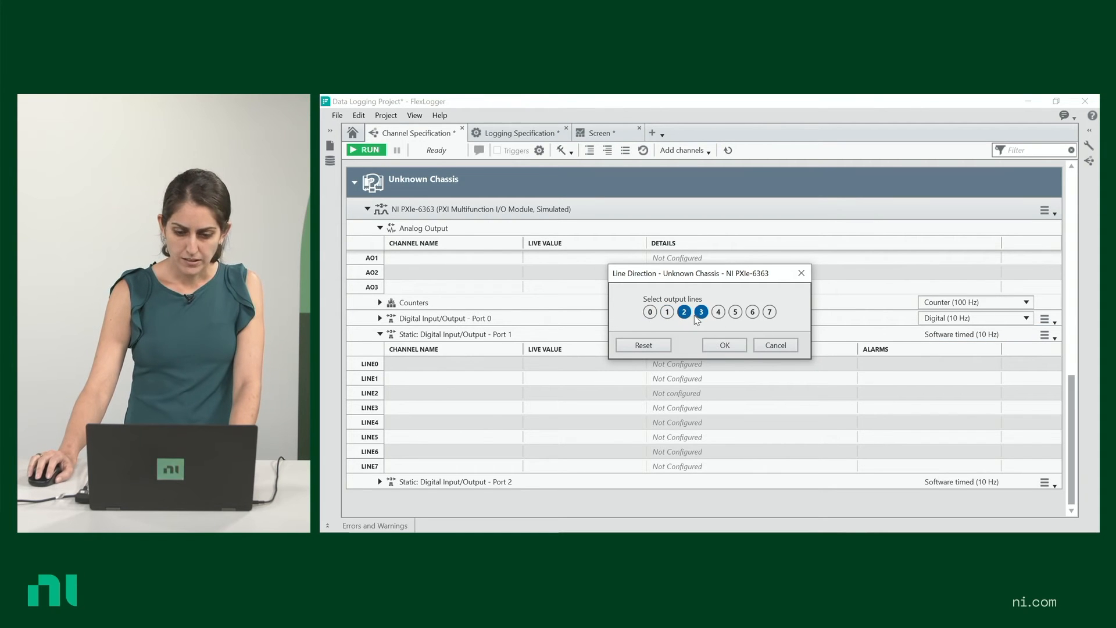
pyautogui.click(701, 312)
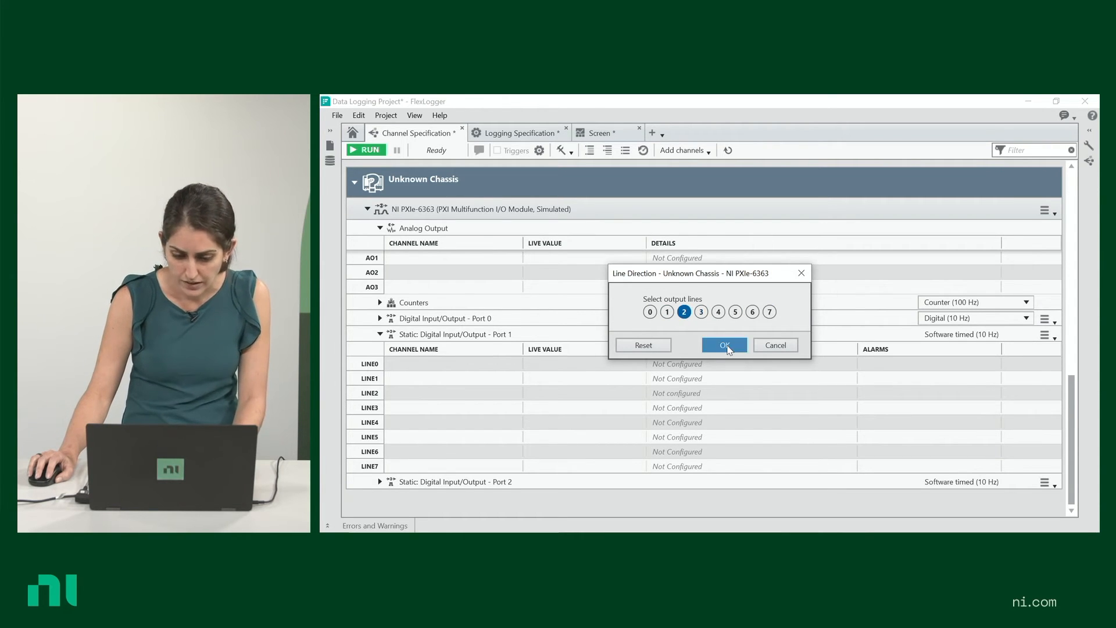
pyautogui.click(724, 344)
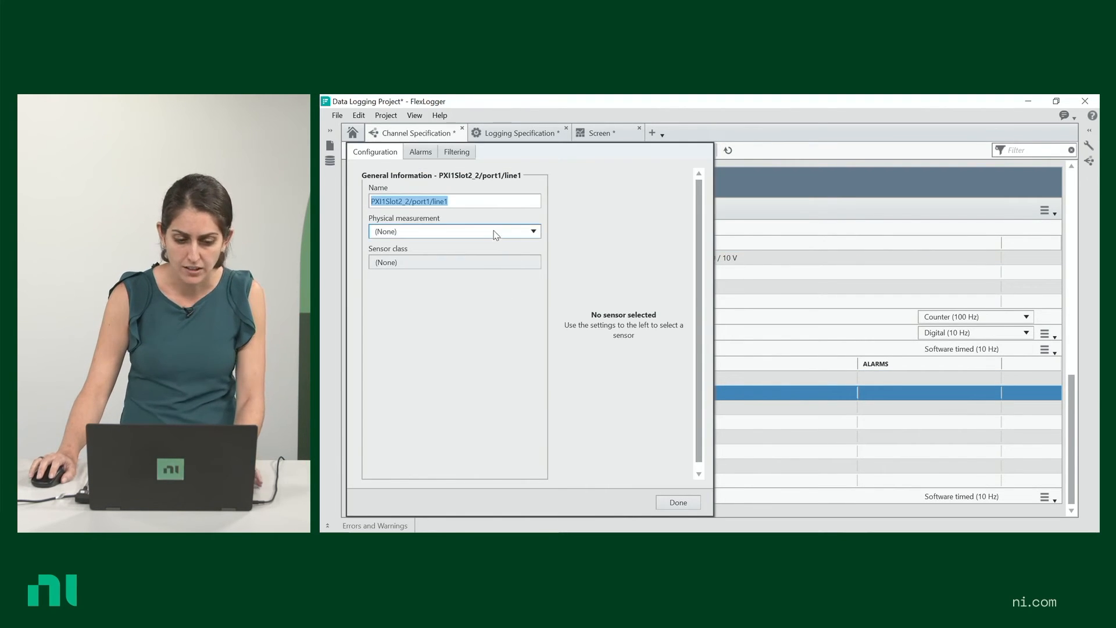
# Configure port1/line1 as a digital input and port1/line2 as a digital output
pyautogui.click(455, 231)
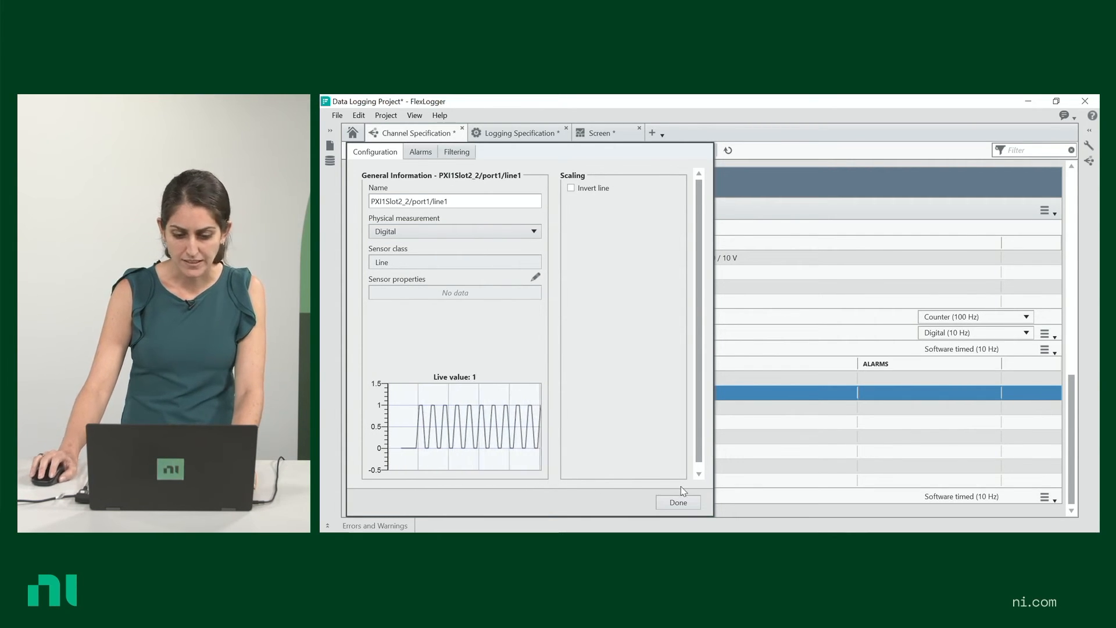
pyautogui.click(678, 502)
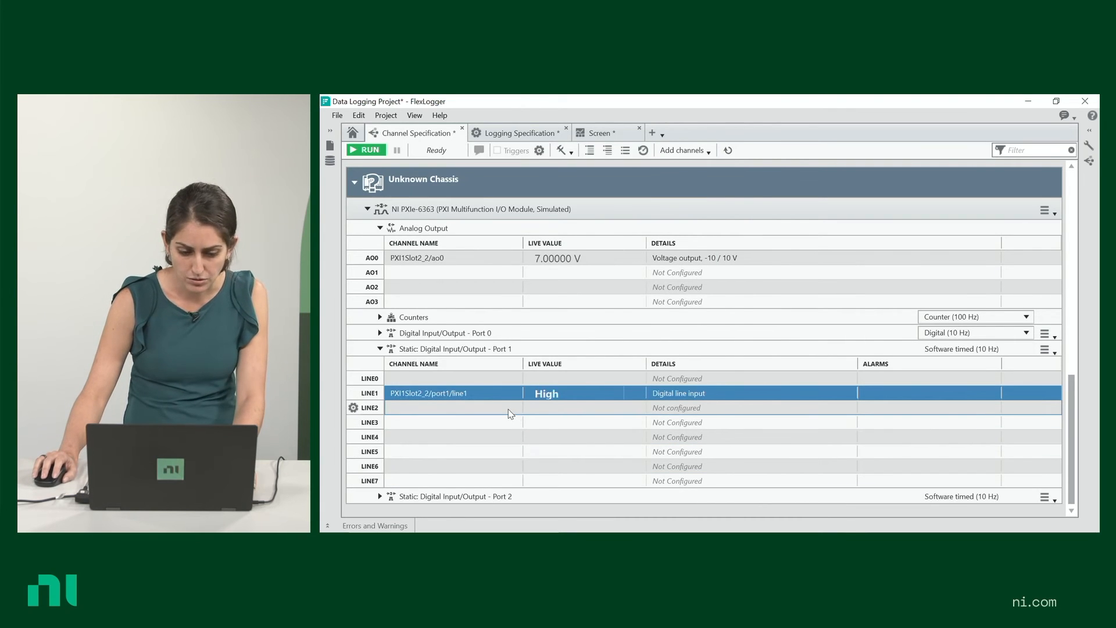
pyautogui.click(353, 408)
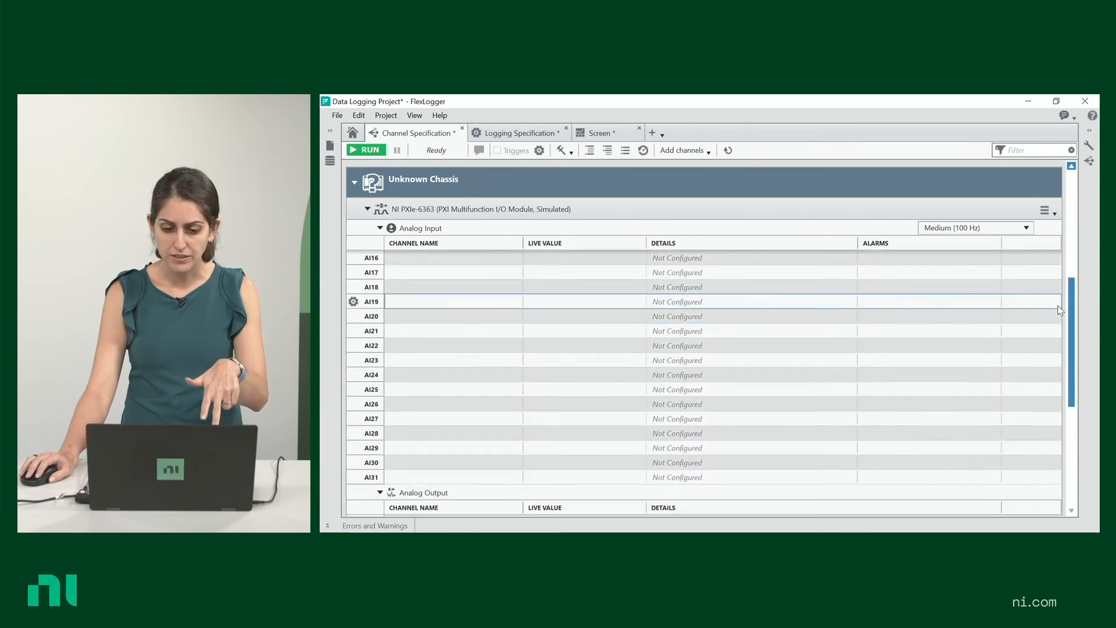
pyautogui.scroll(-3)
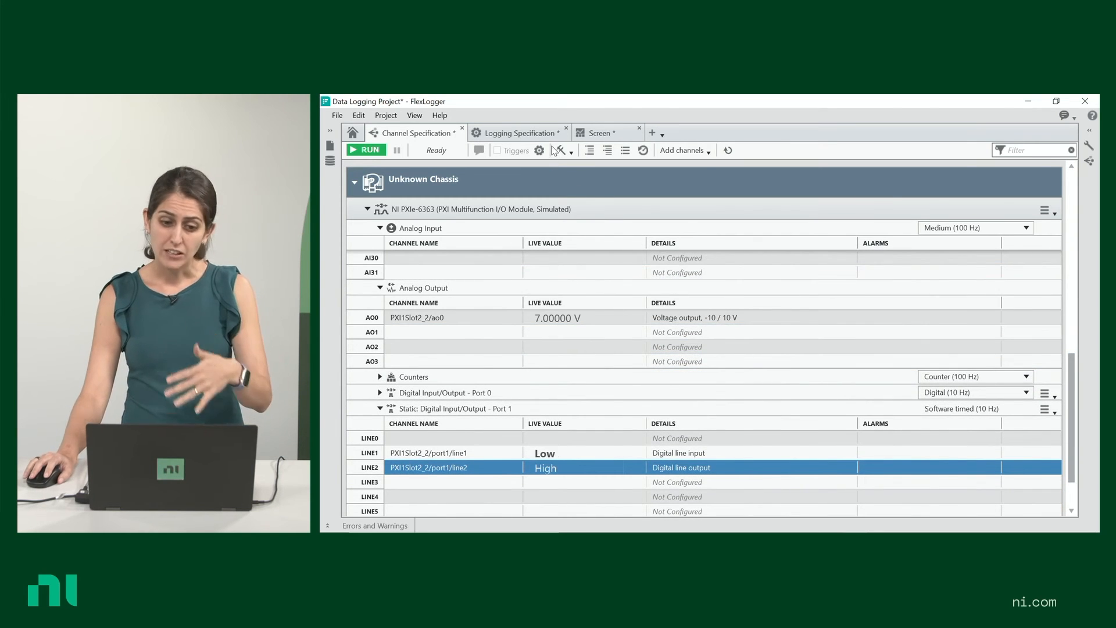
# View the Logging Specification's TDMS base path and file name, then switch to the Screen tab
pyautogui.click(519, 133)
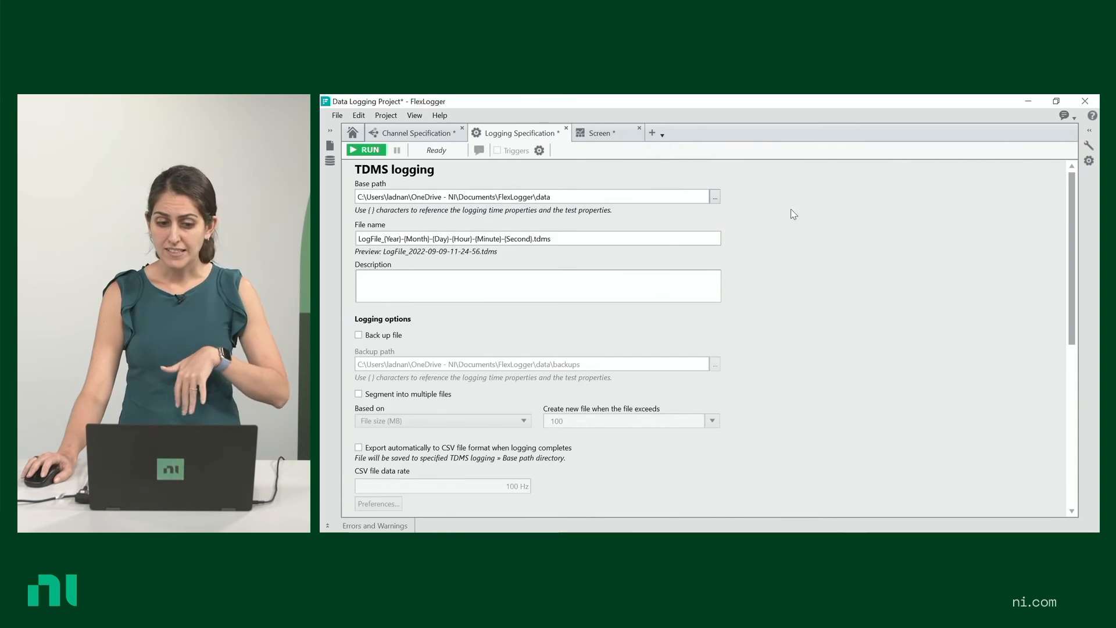
pyautogui.moveTo(753, 228)
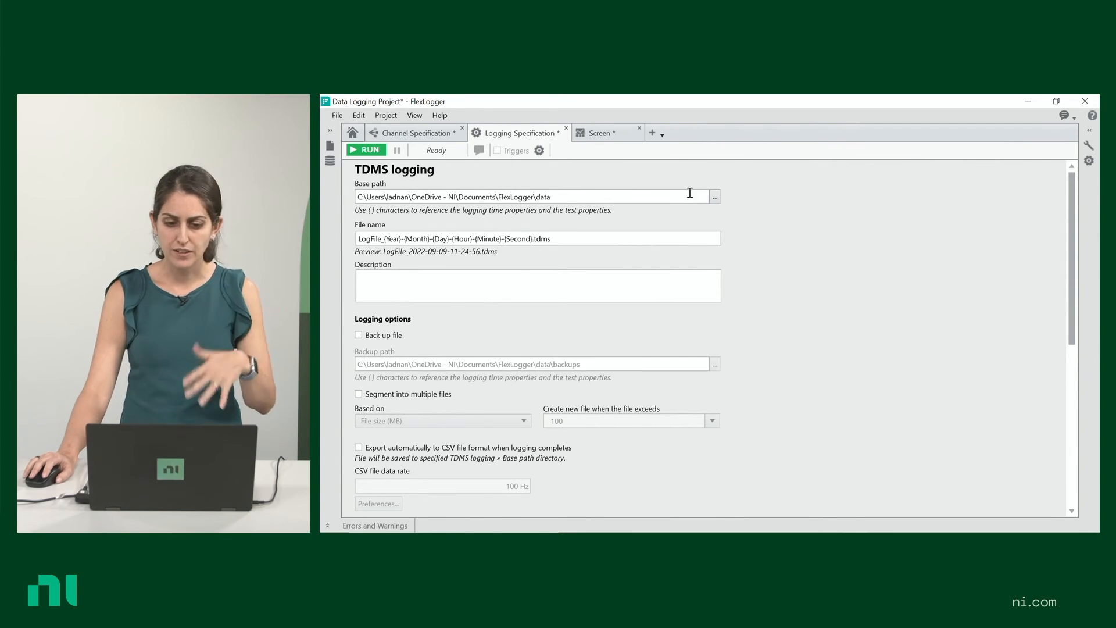
pyautogui.click(602, 133)
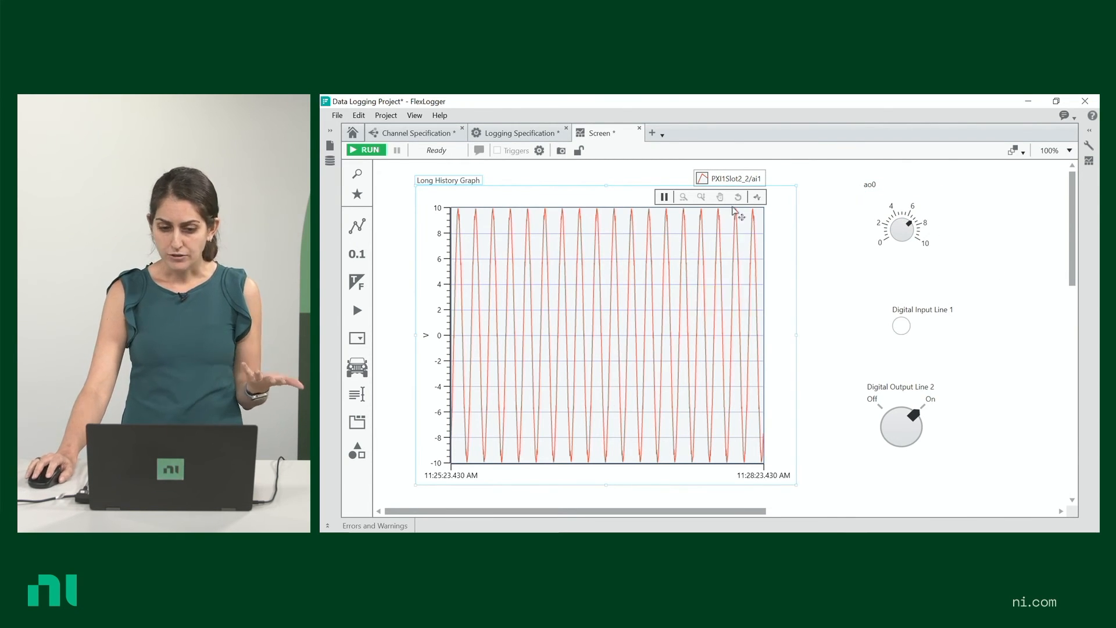
pyautogui.moveTo(374, 153)
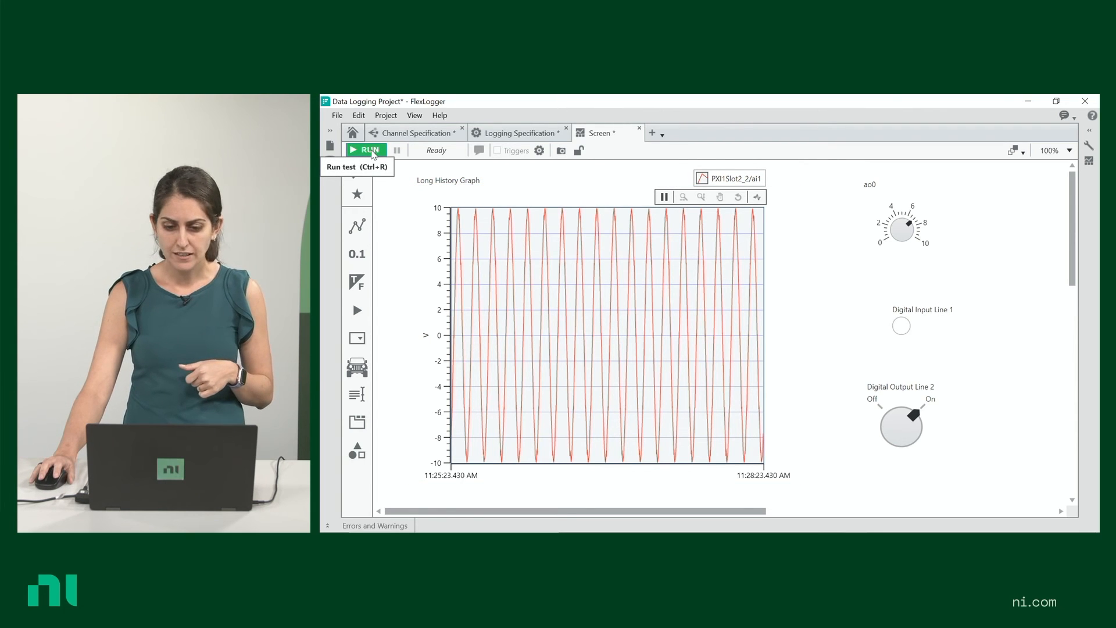
# Run the test to start logging and switch digital output line 2 to Off
pyautogui.click(366, 150)
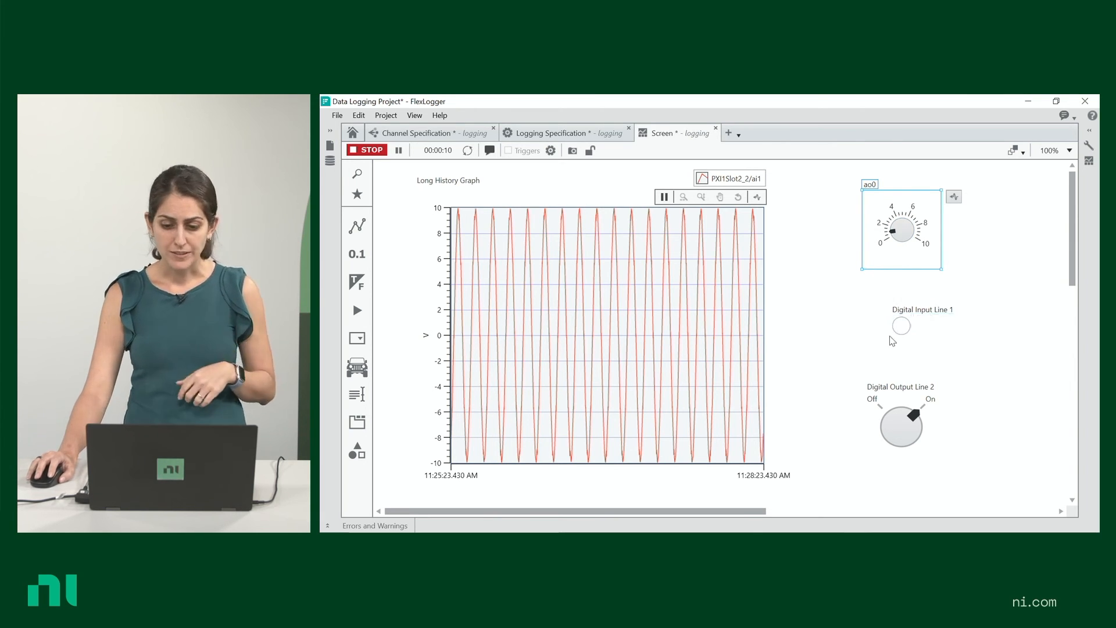
pyautogui.click(901, 426)
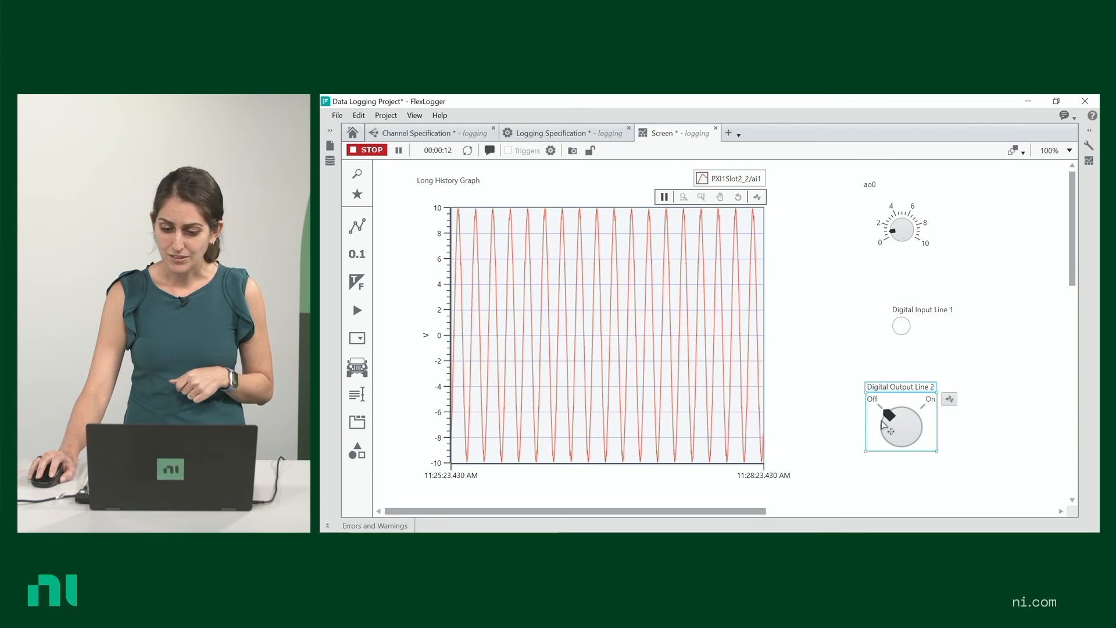